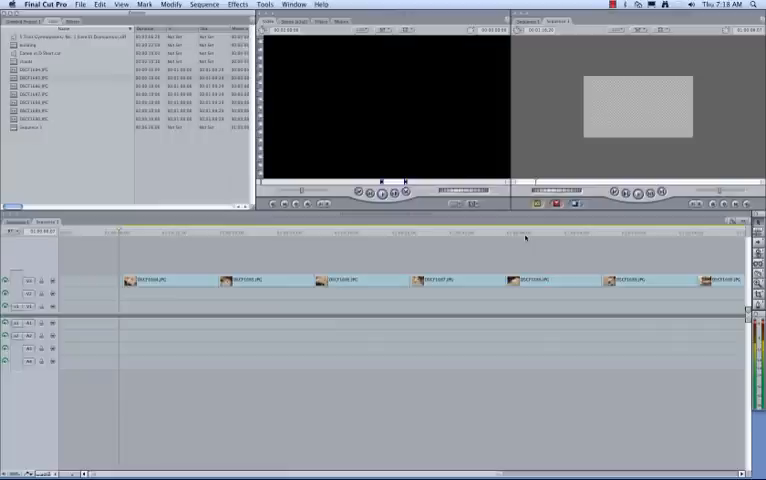
{"action": "mouse_move", "coordinate": [520, 240]}
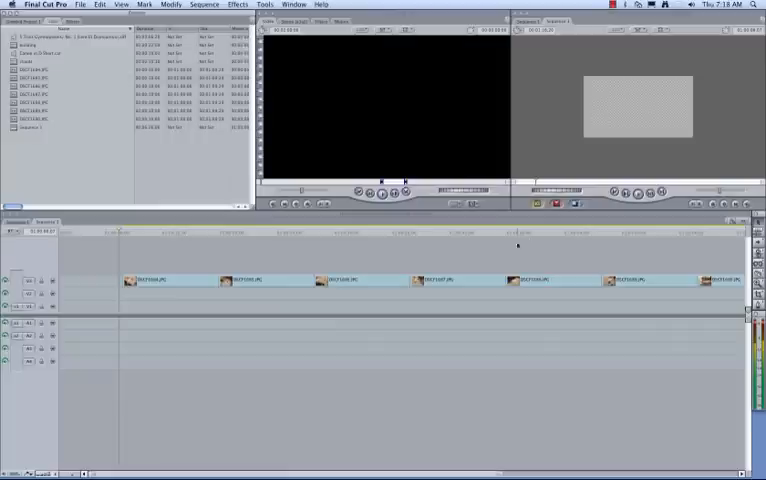
{"action": "mouse_move", "coordinate": [356, 308]}
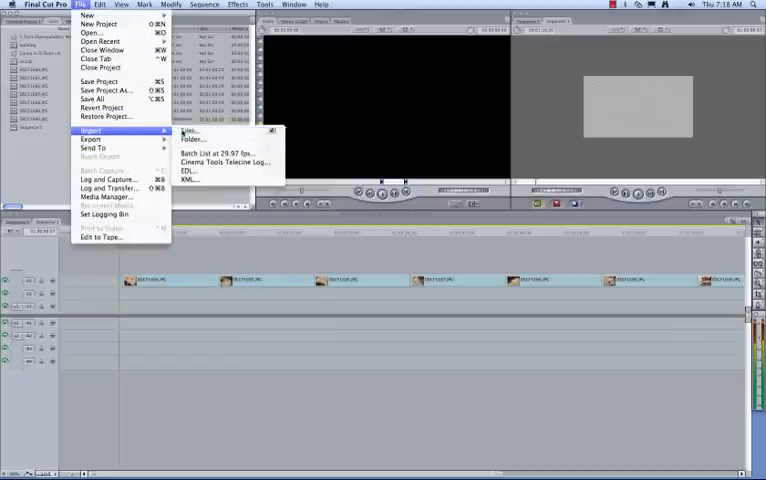
Import a track from the music folder as individual files, searching 'mus' to find it.
{"action": "left_click", "coordinate": [188, 130]}
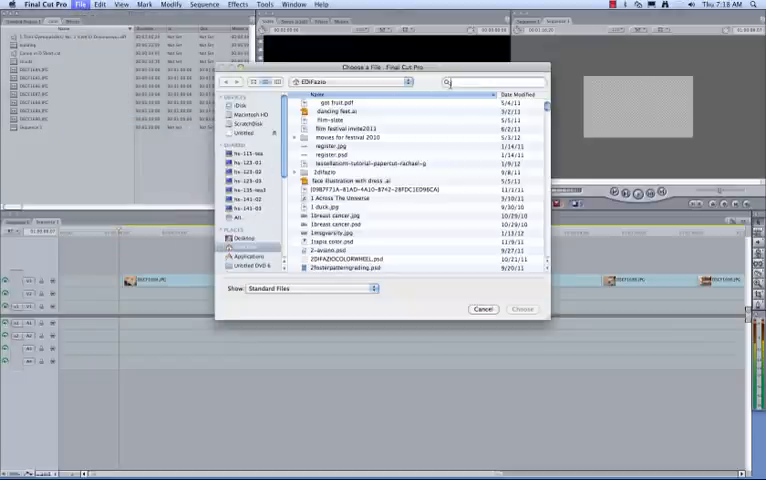
{"action": "type", "text": "music"}
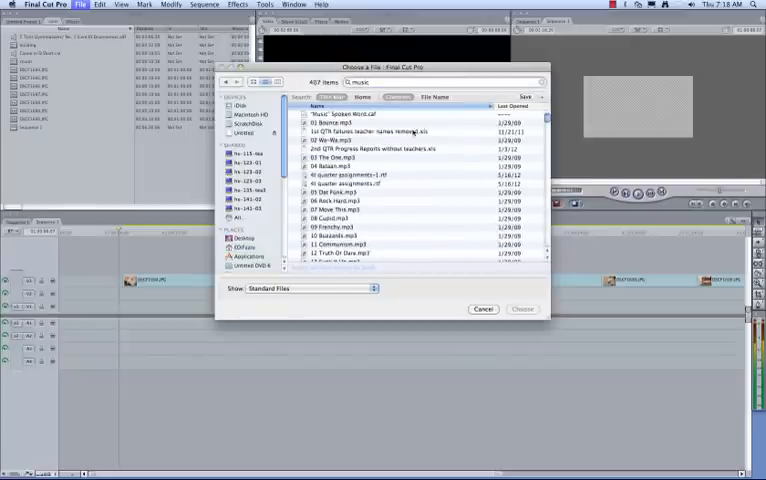
{"action": "left_click", "coordinate": [356, 128]}
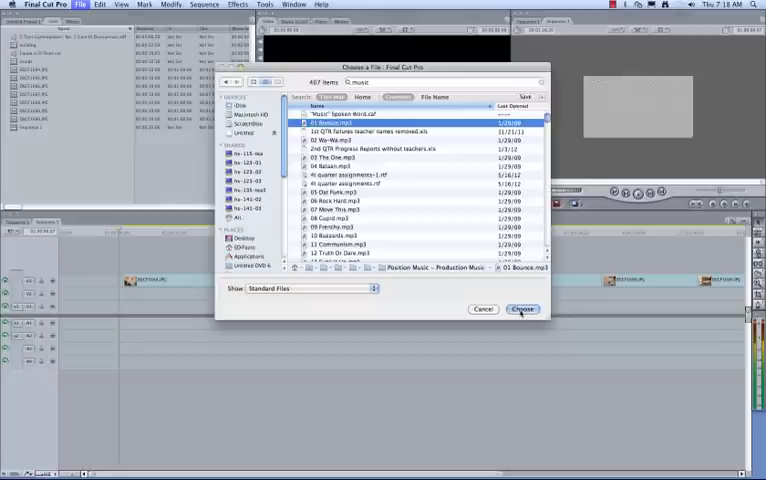
{"action": "left_click", "coordinate": [520, 308]}
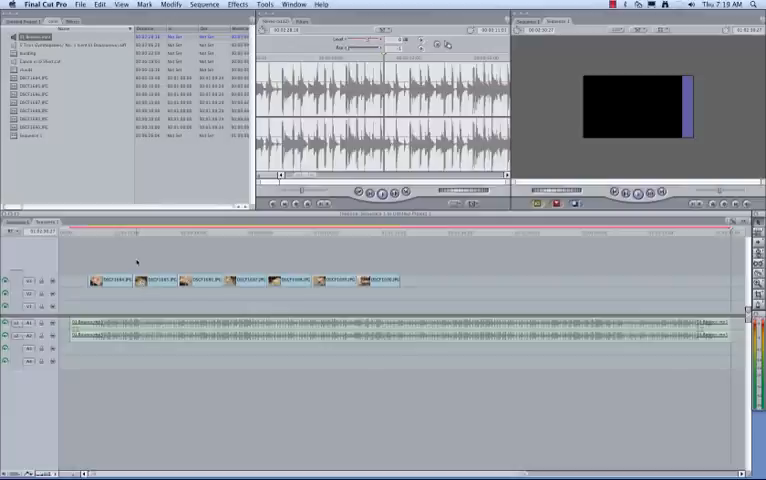
{"action": "mouse_move", "coordinate": [100, 250]}
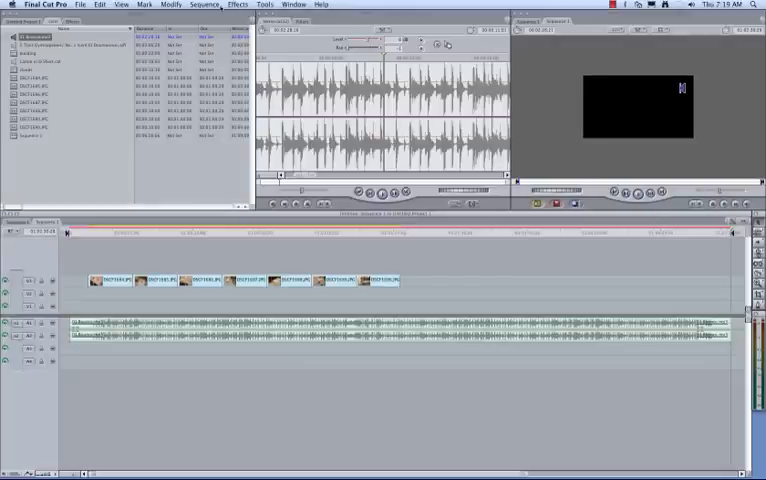
Render the whole sequence and accept the unsaved-project render file location notice.
{"action": "left_click", "coordinate": [204, 4]}
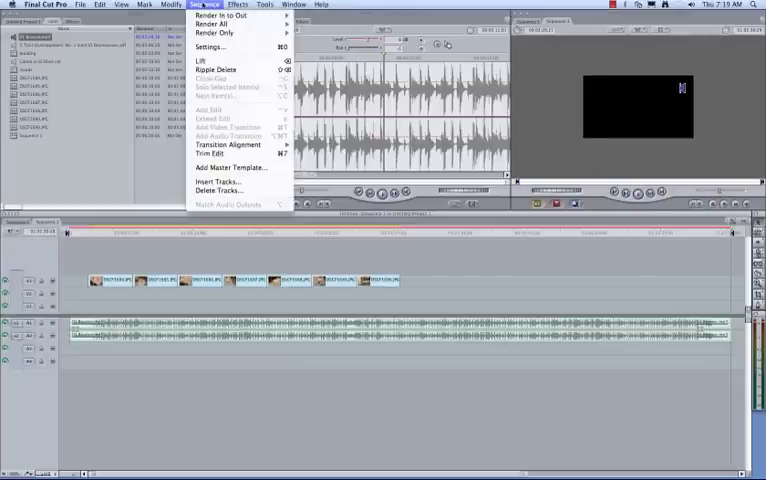
{"action": "left_click", "coordinate": [212, 32]}
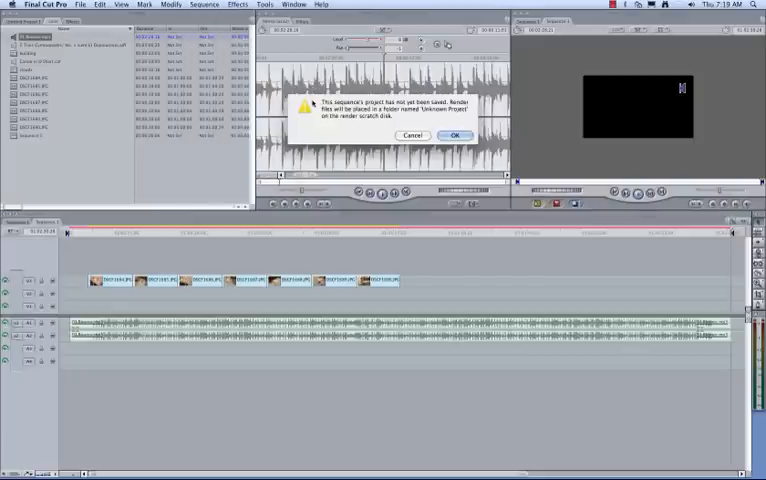
{"action": "left_click", "coordinate": [454, 136]}
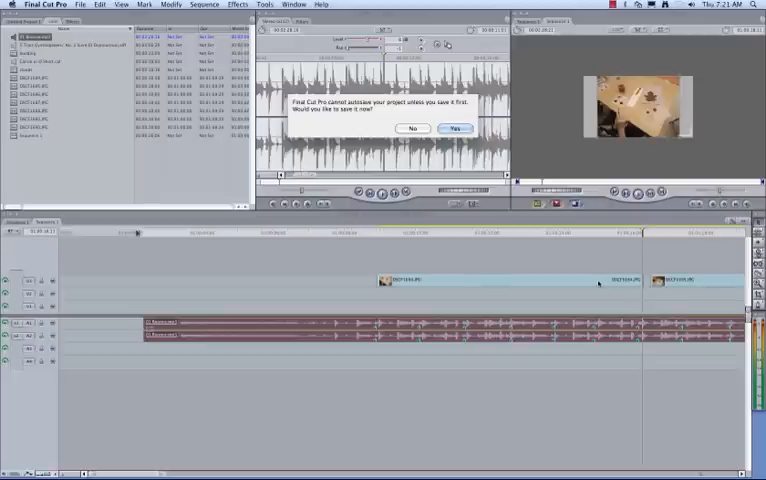
Dismiss the autosave alert so the picture clips can be trimmed to the beat markers.
{"action": "left_click", "coordinate": [456, 128]}
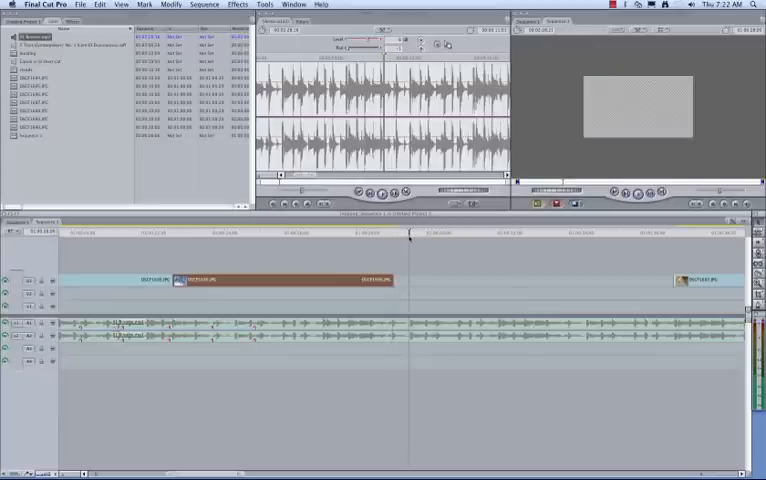
Trim the remaining picture clip edge to a beat marker and browse the File commands.
{"action": "left_click_drag", "start_coordinate": [404, 280], "coordinate": [408, 280]}
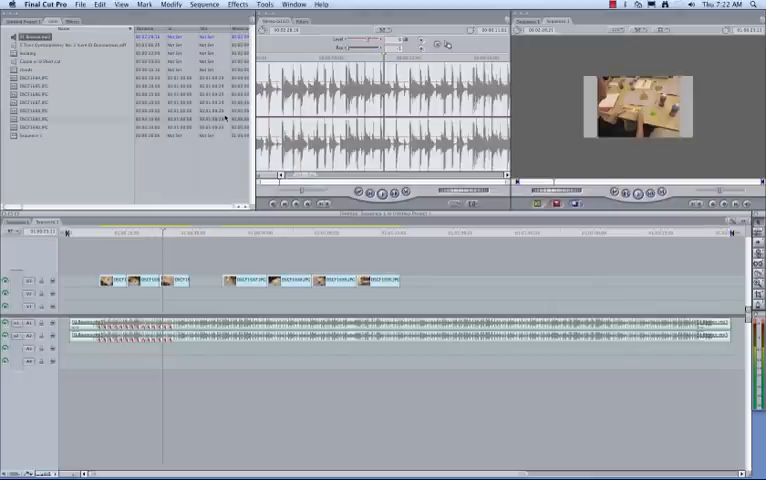
{"action": "left_click", "coordinate": [80, 4]}
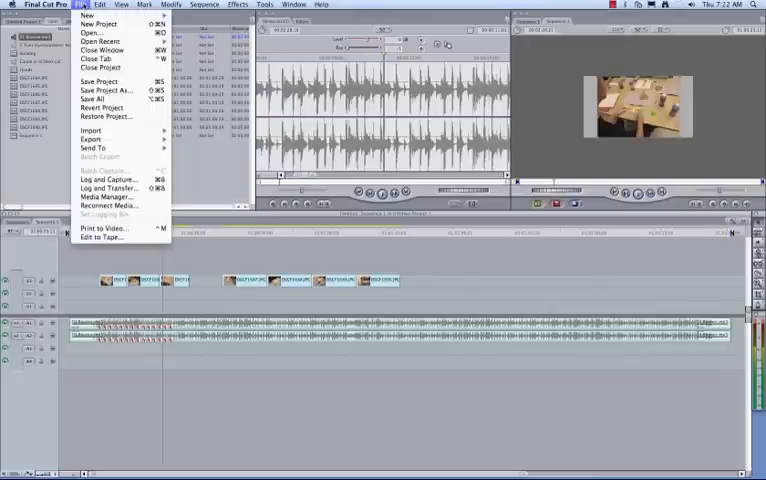